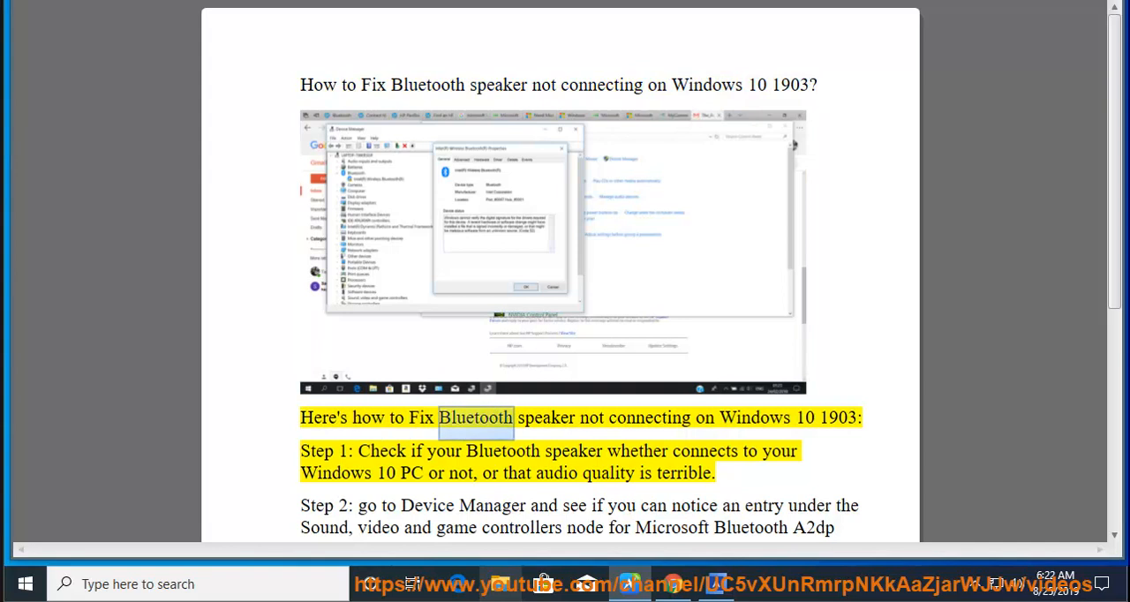
Read further through the Bluetooth speaker fix guide in Word, scrolling down the document.
double_click(836, 417)
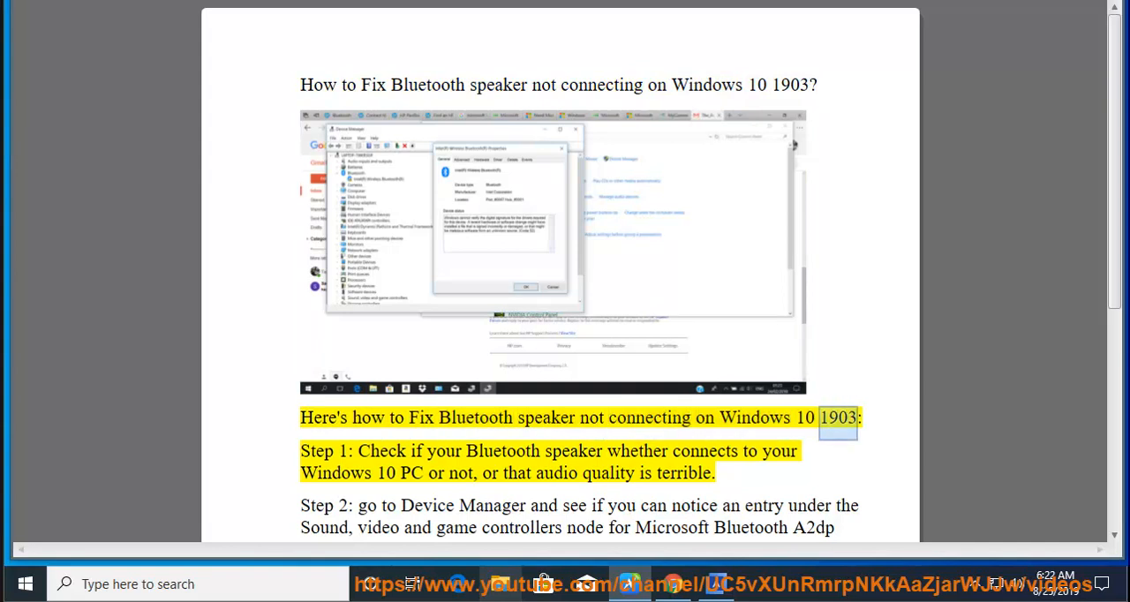
double_click(445, 451)
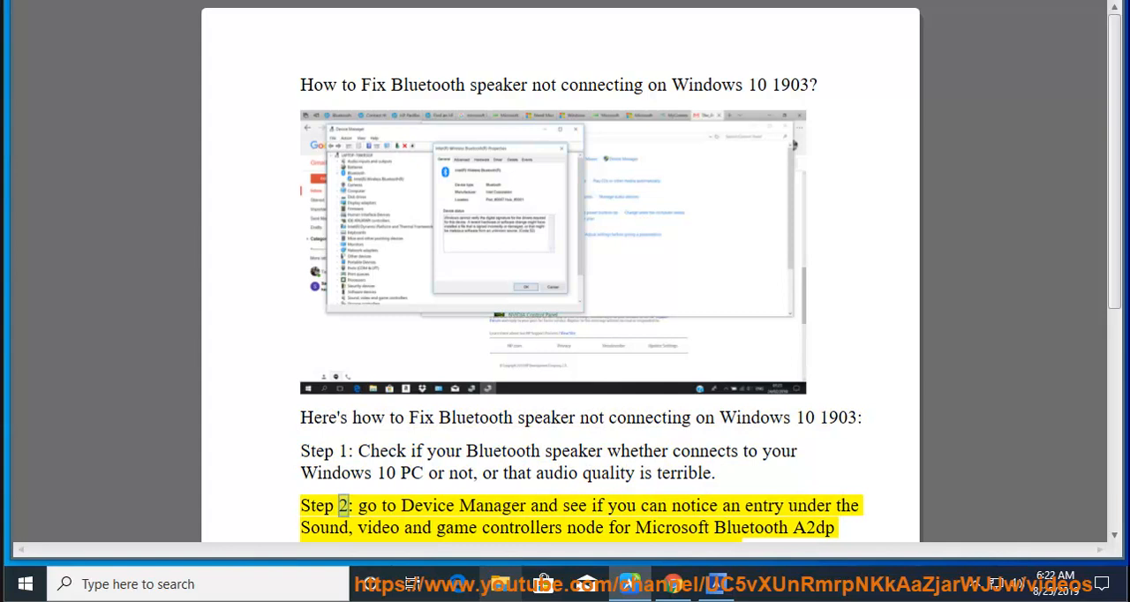
scroll(down, 3)
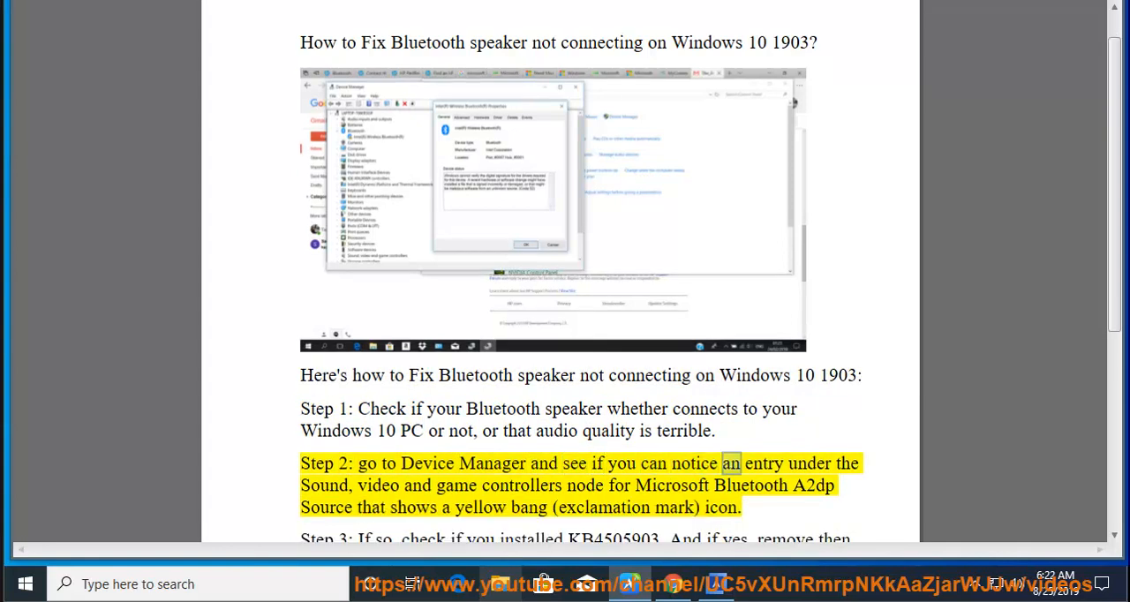
double_click(521, 485)
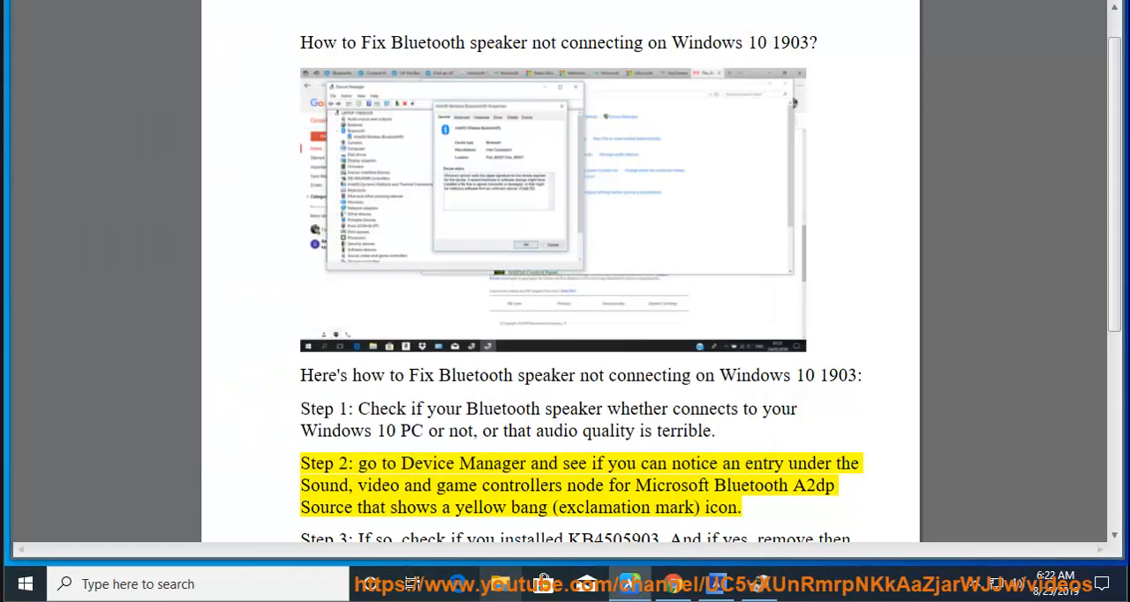
scroll(down, 3)
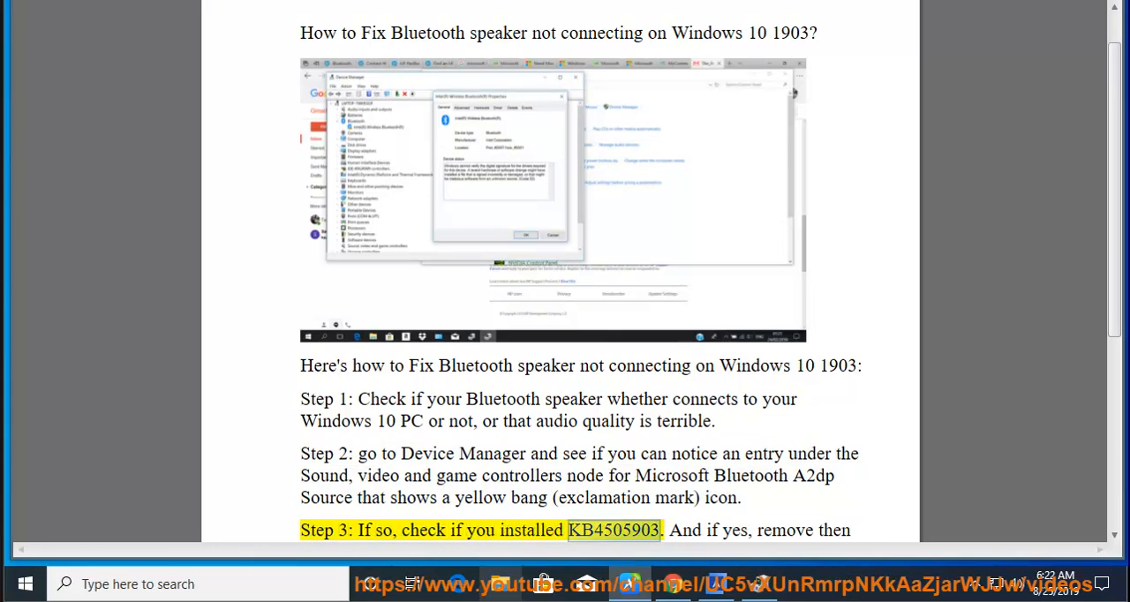
scroll(down, 3)
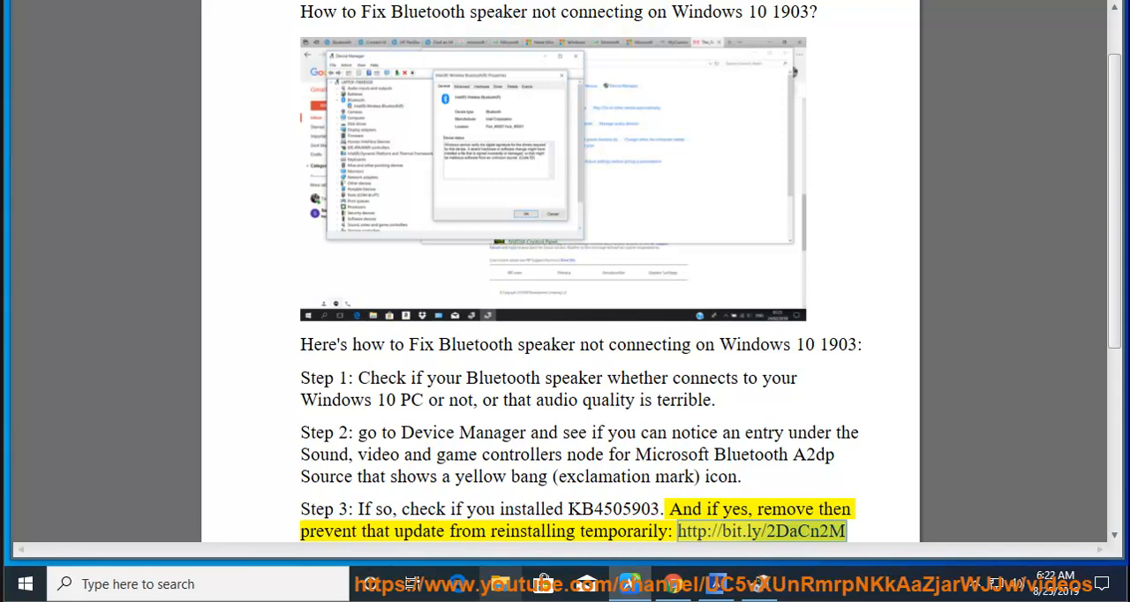
scroll(down, 3)
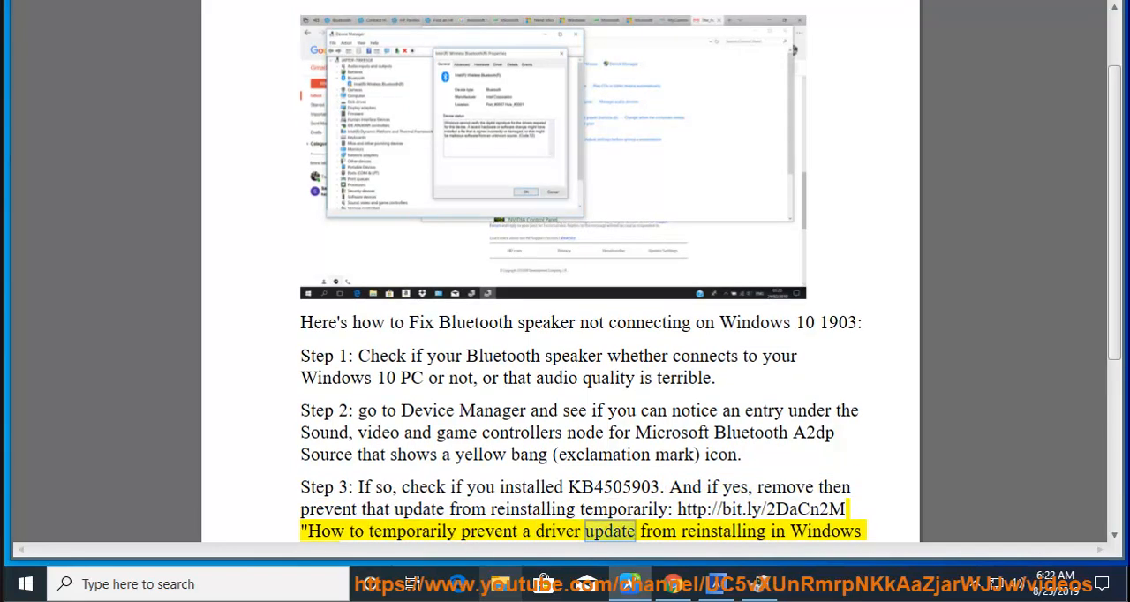
scroll(down, 3)
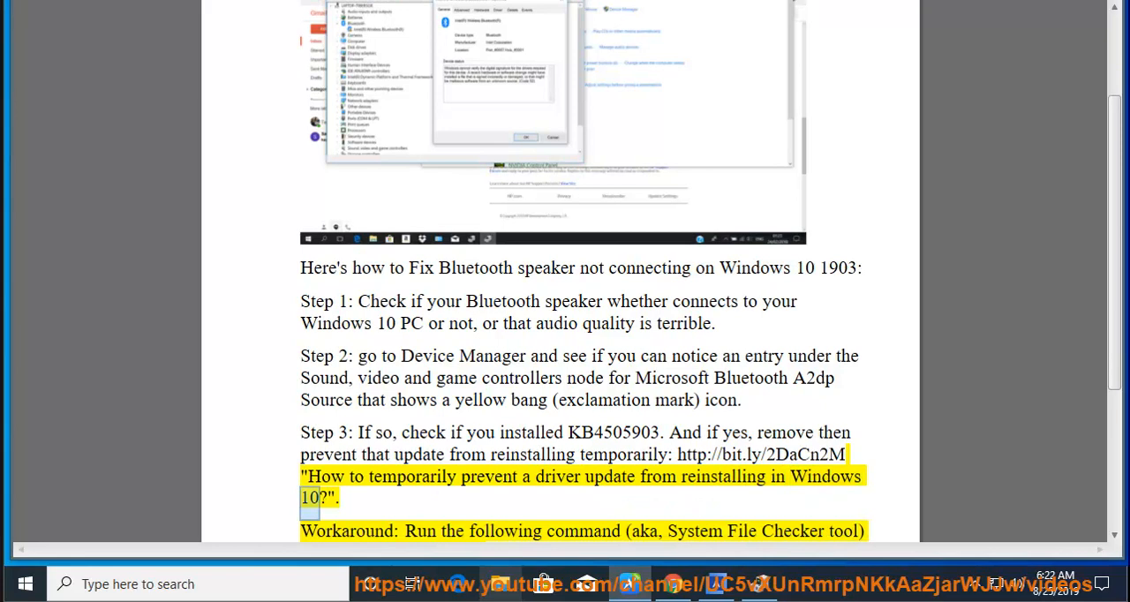
double_click(614, 433)
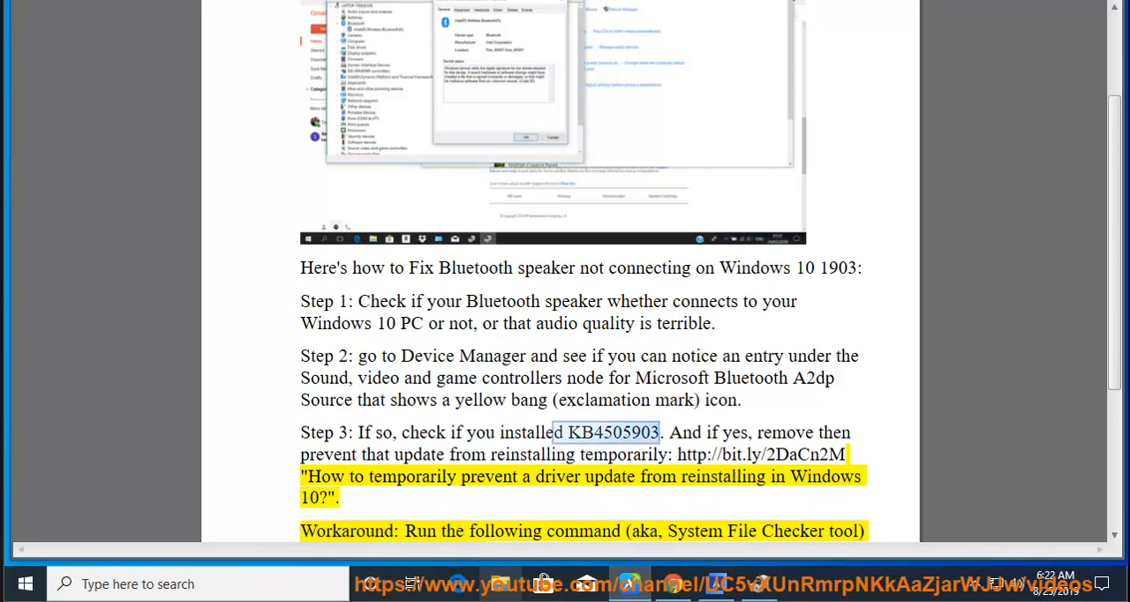
Go to Settings > Update & Security and view the update history.
click(24, 584)
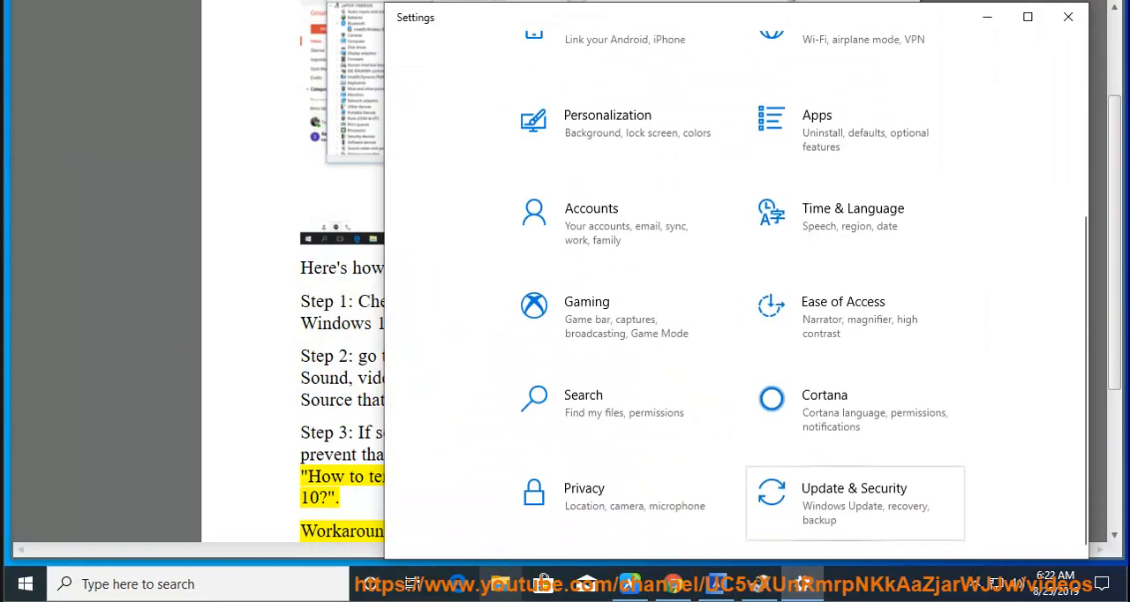
click(853, 503)
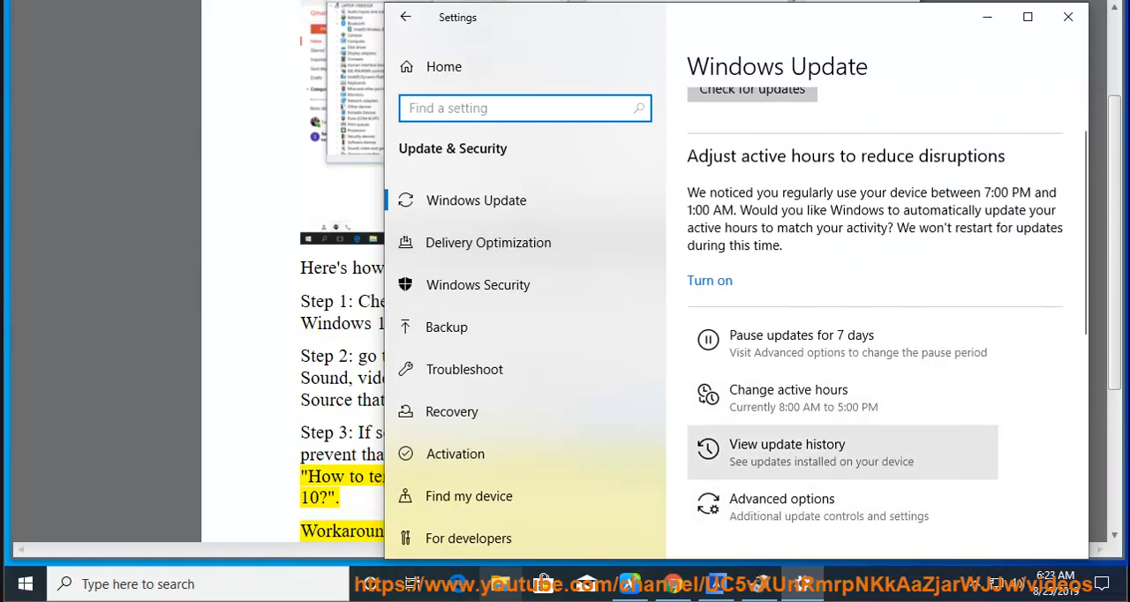
click(787, 444)
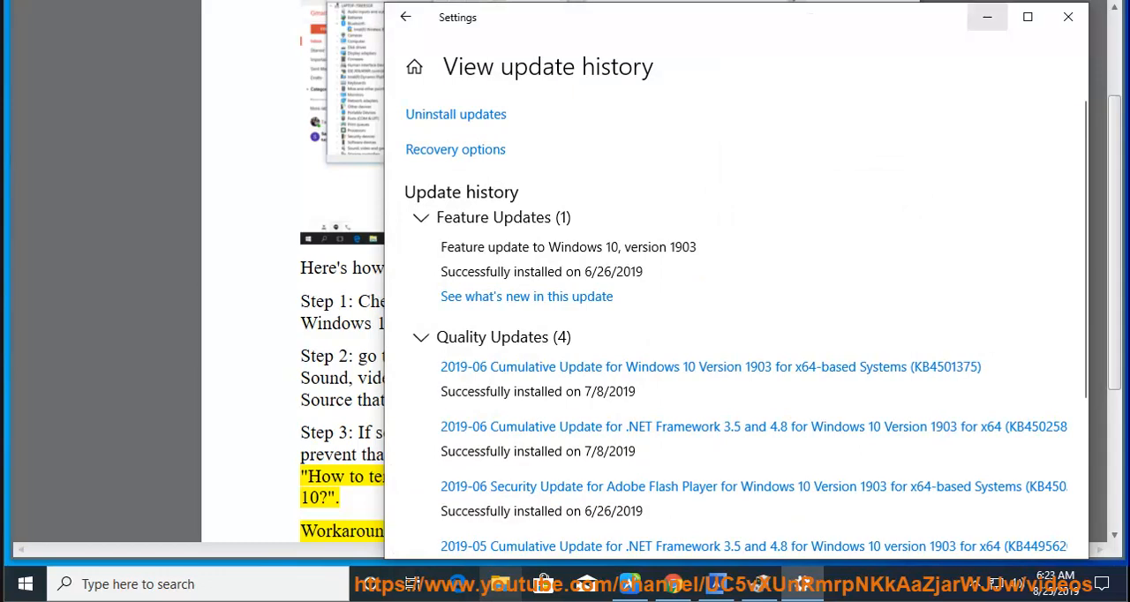
Maximize the update history window and scroll through the installed feature and quality updates.
click(1068, 16)
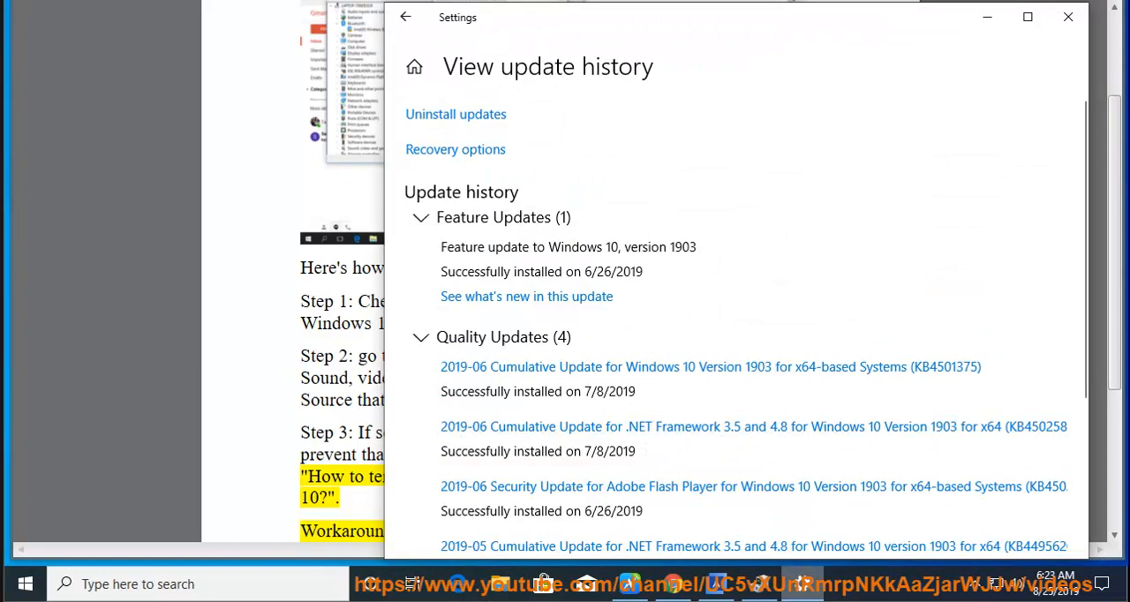
click(1028, 17)
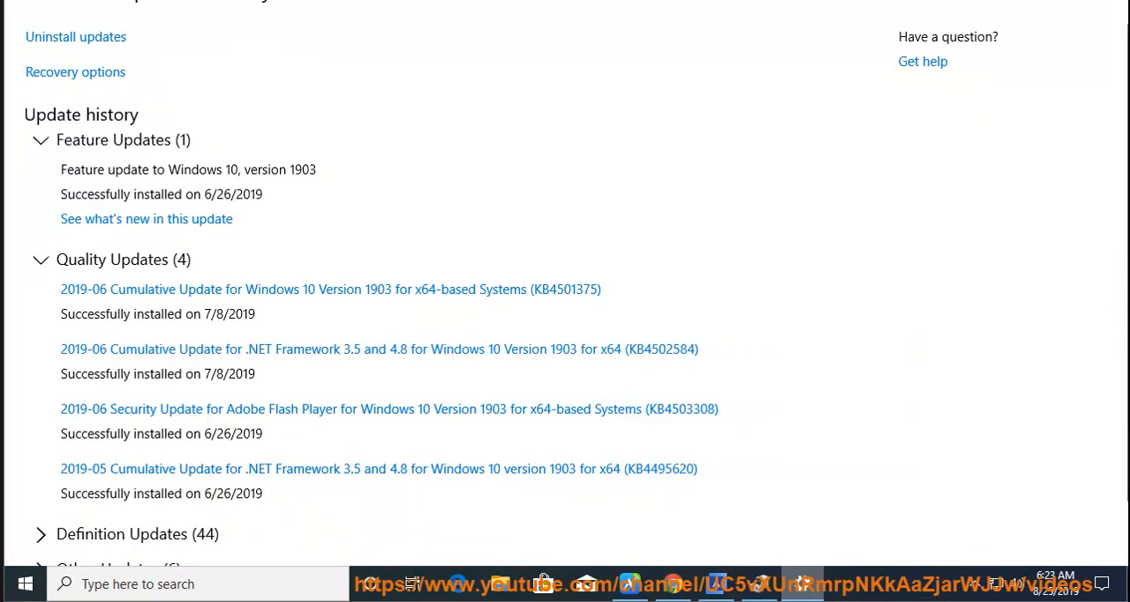
scroll(down, 3)
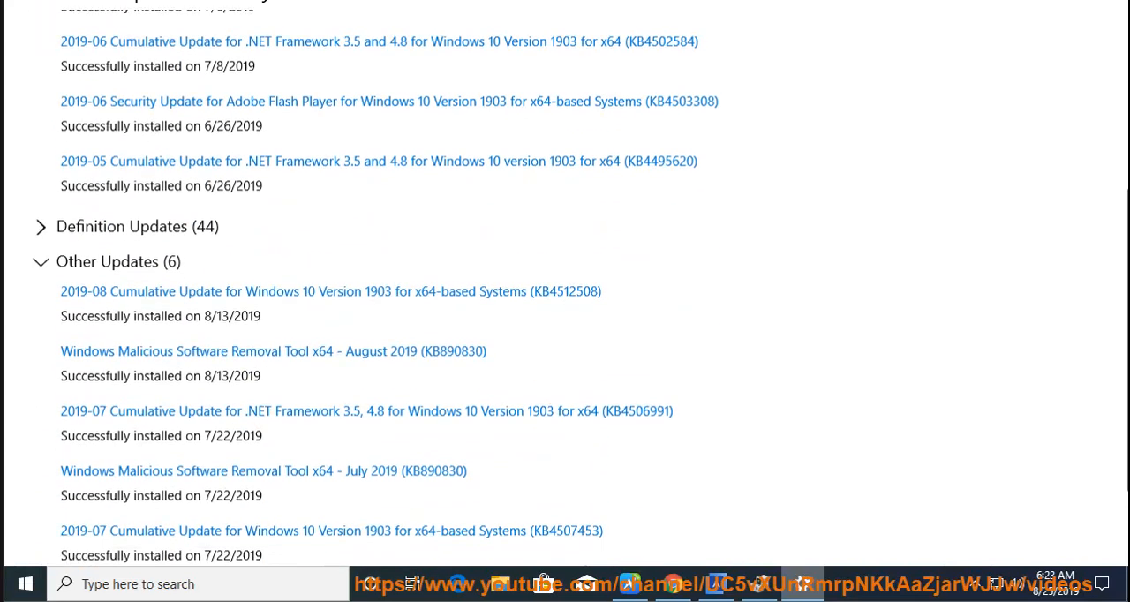
scroll(down, 3)
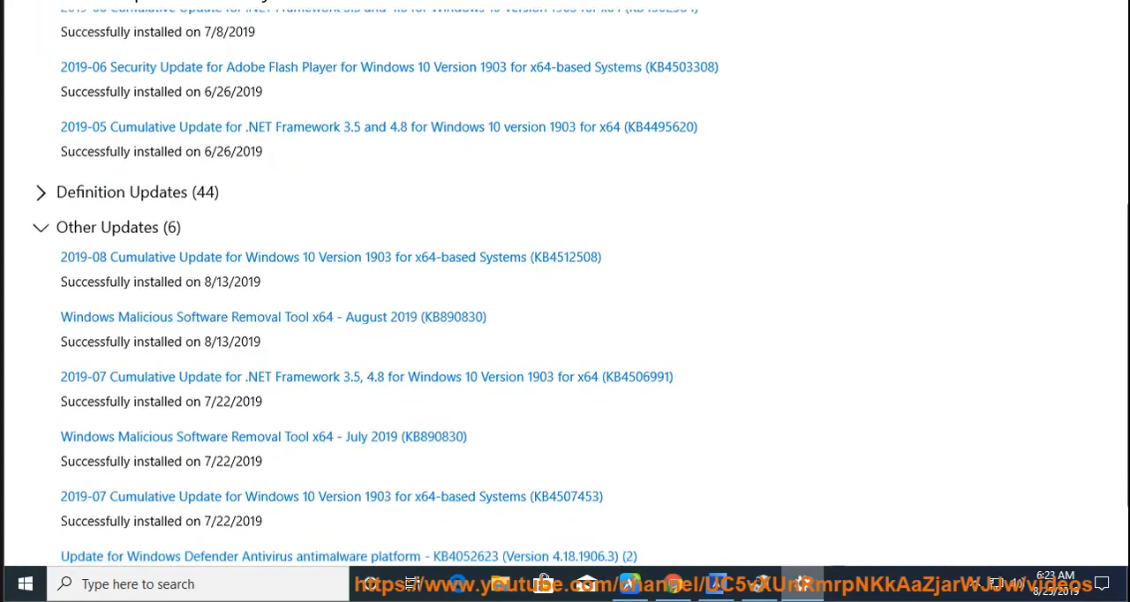
scroll(down, 3)
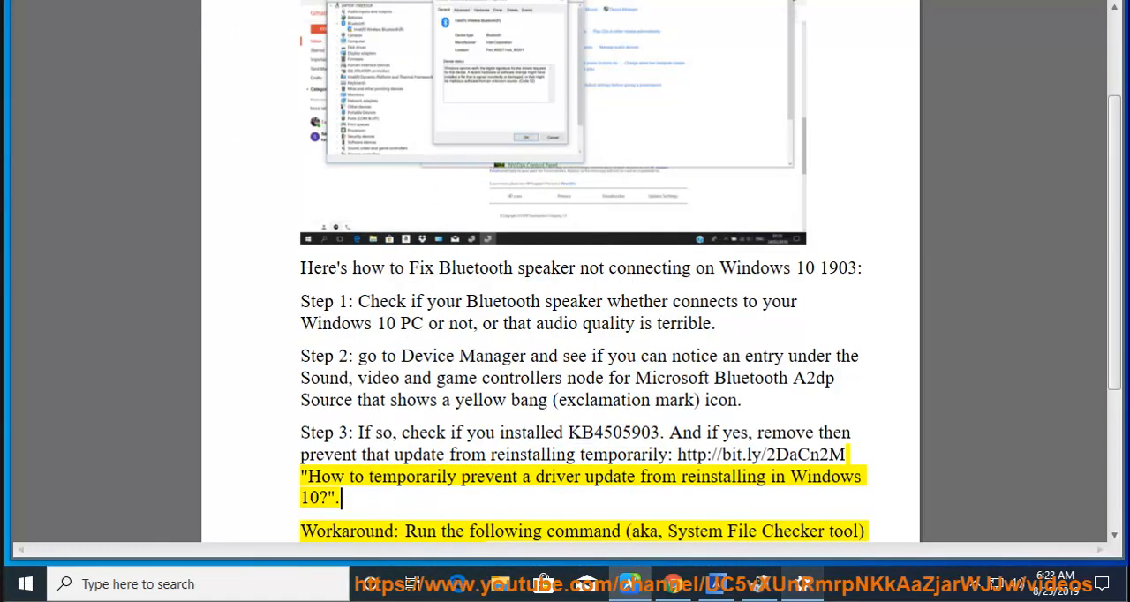
double_click(583, 531)
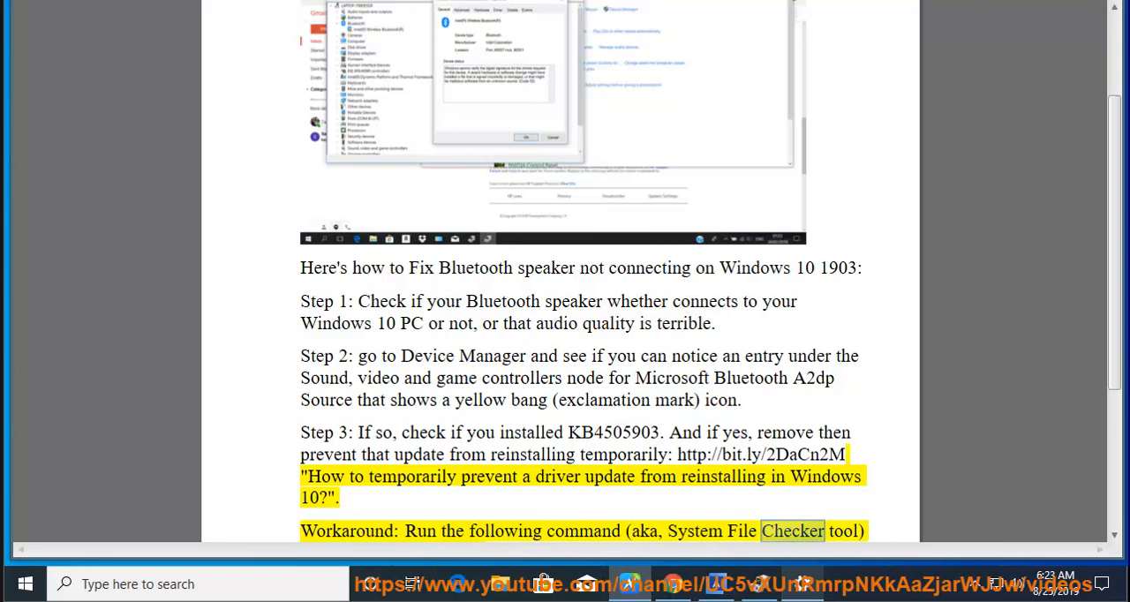
scroll(down, 3)
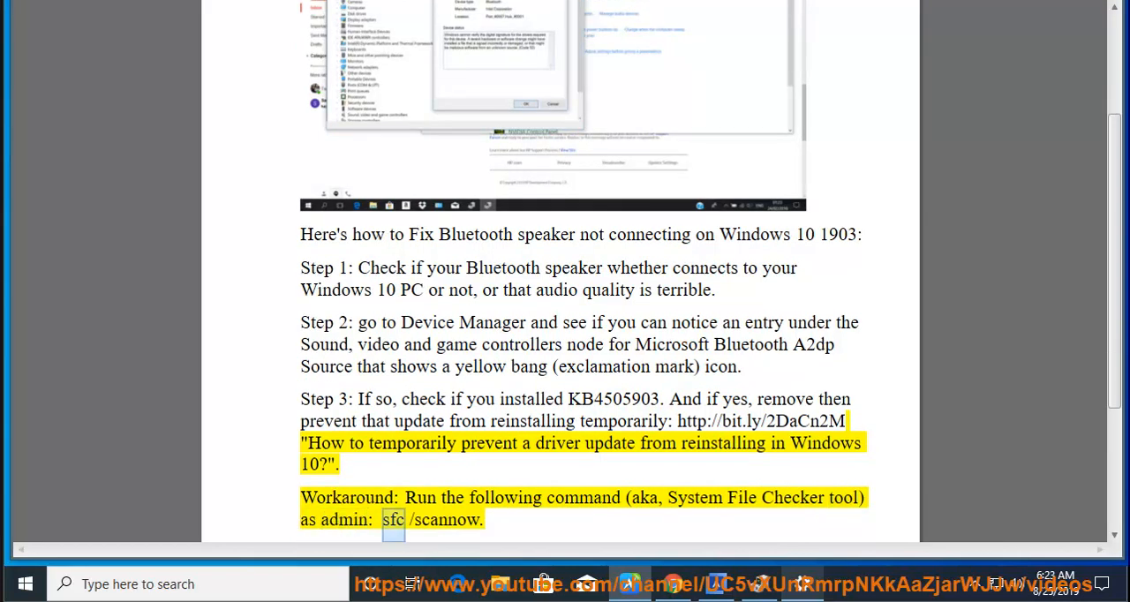